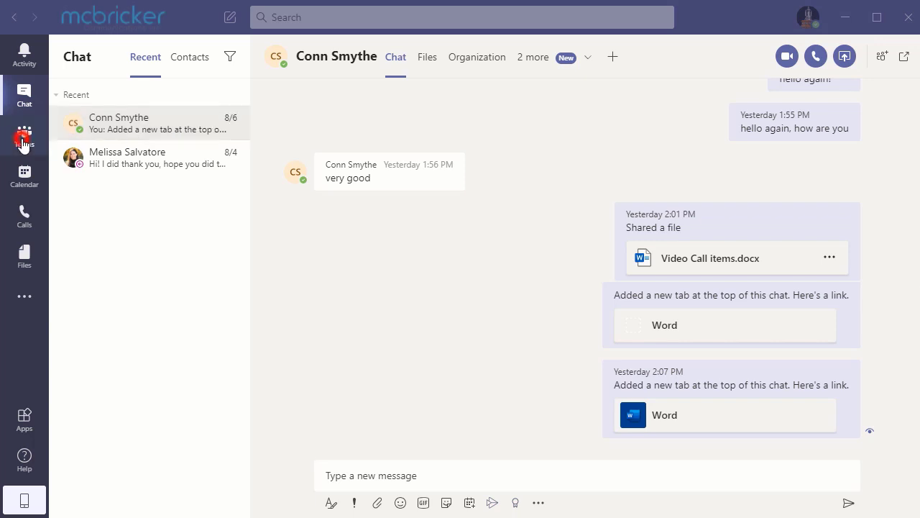
# Show the Teams list and the Stanleys Hardware team's more-options menu.
pyautogui.click(23, 135)
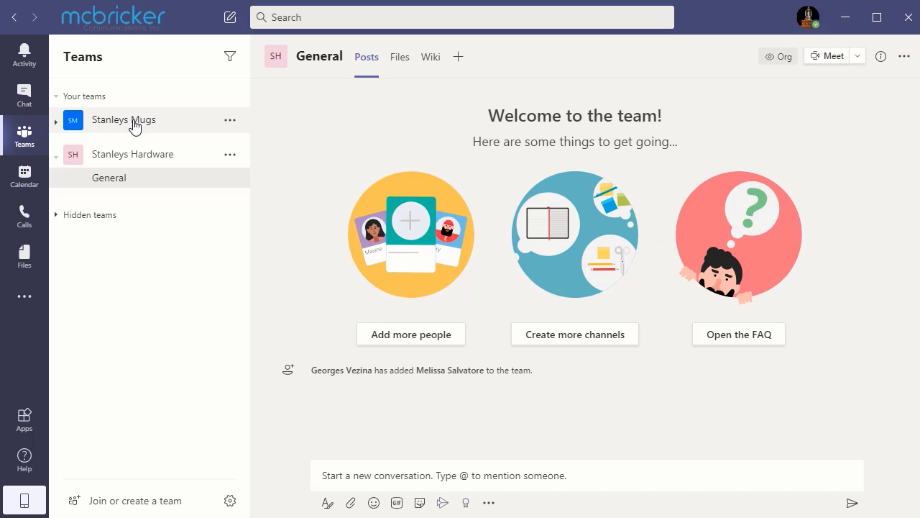
pyautogui.moveTo(133, 121)
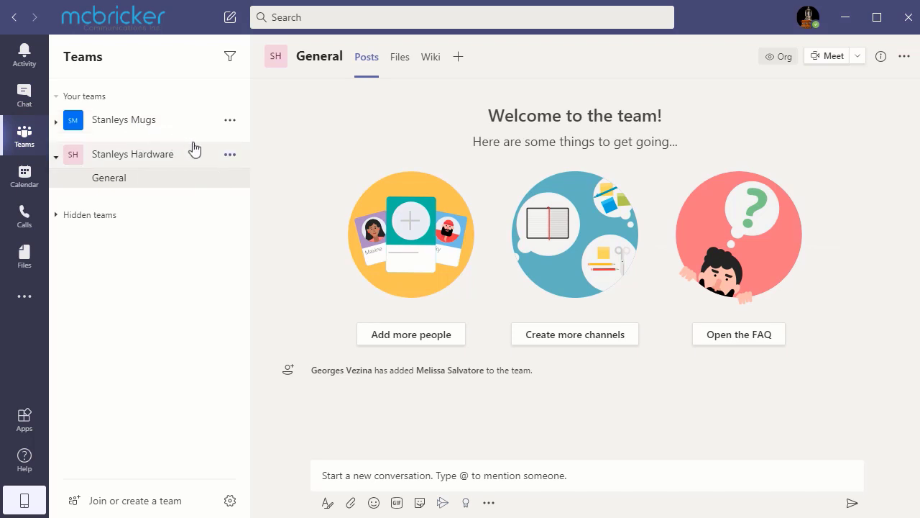
pyautogui.click(230, 154)
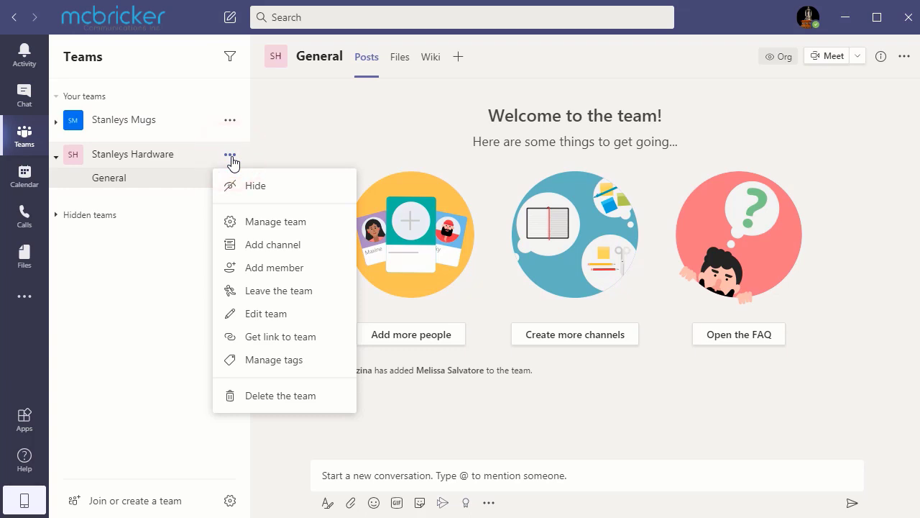
pyautogui.moveTo(272, 244)
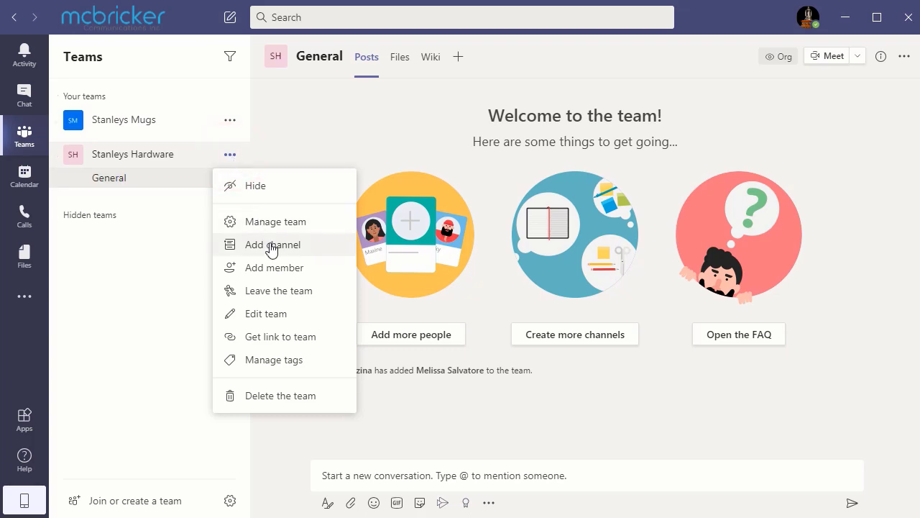
# Add a Standard-privacy channel named East to the Stanleys Hardware team.
pyautogui.click(272, 245)
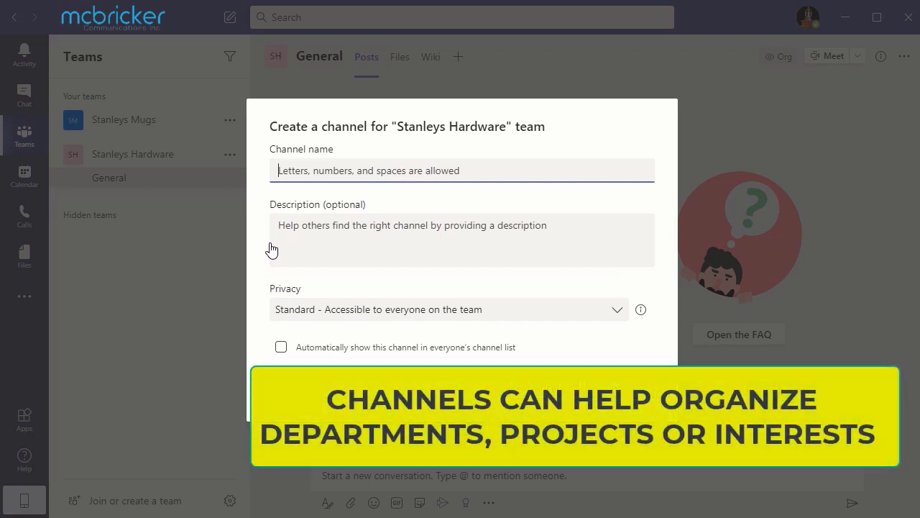
pyautogui.write('East')
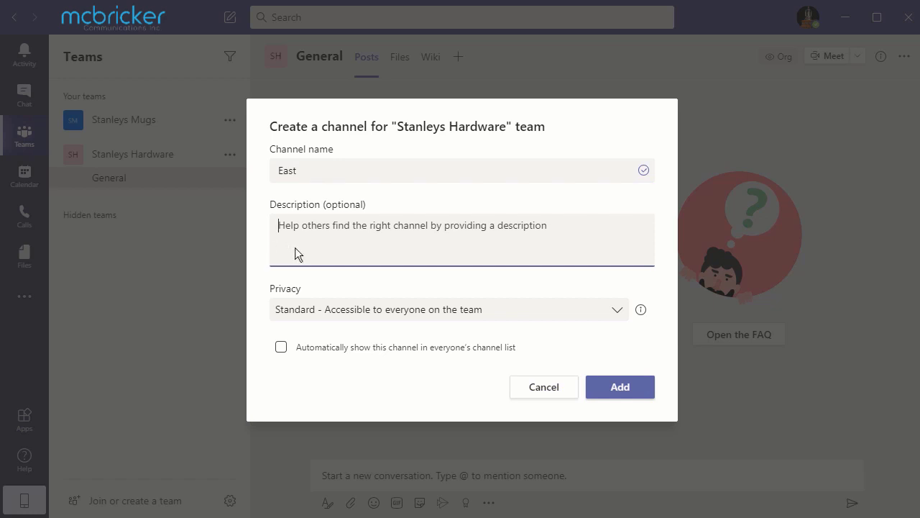
pyautogui.click(617, 309)
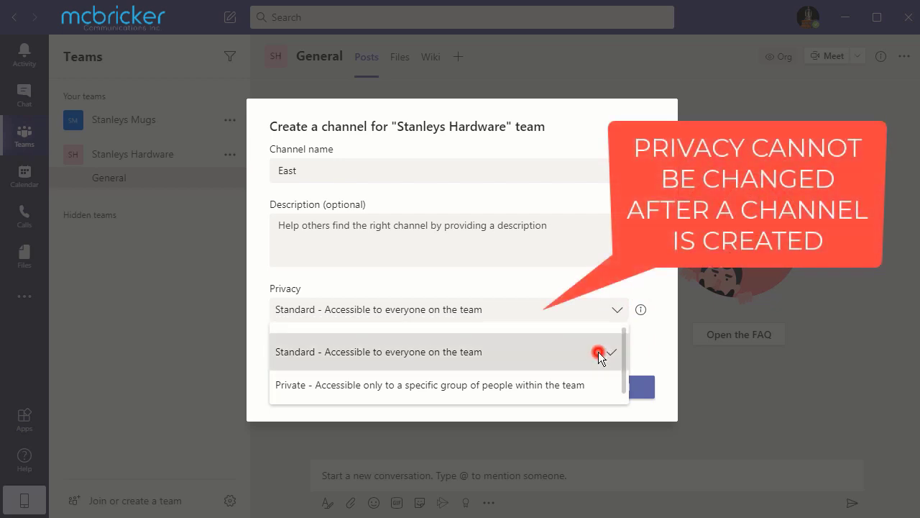
pyautogui.click(377, 351)
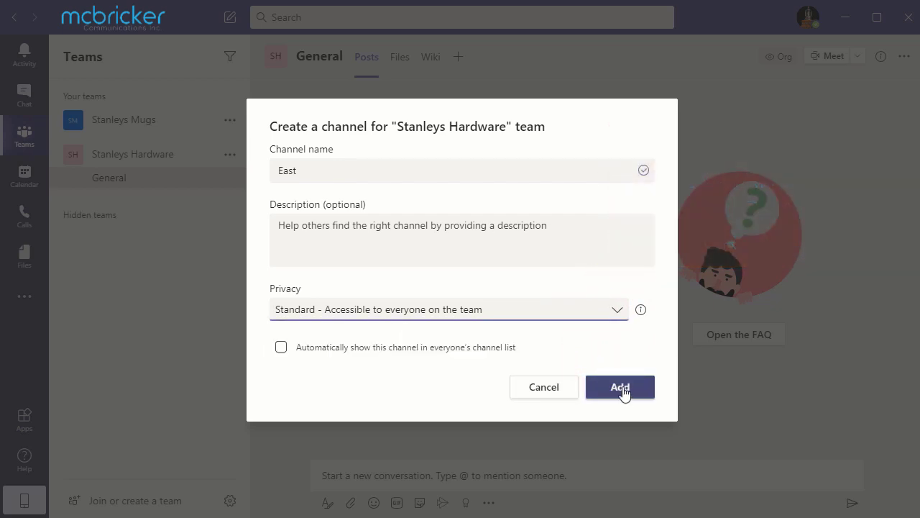
pyautogui.click(620, 387)
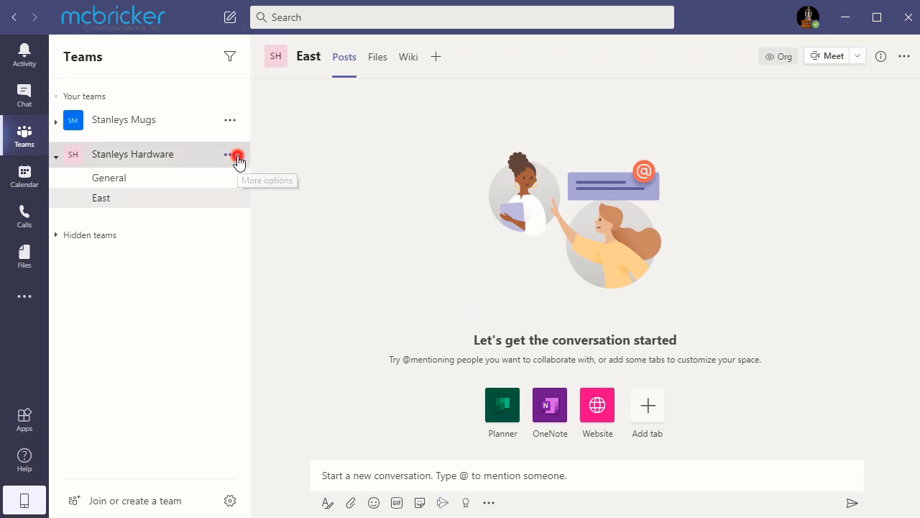
# Bring up the Stanleys Hardware team's more-options menu again.
pyautogui.click(230, 154)
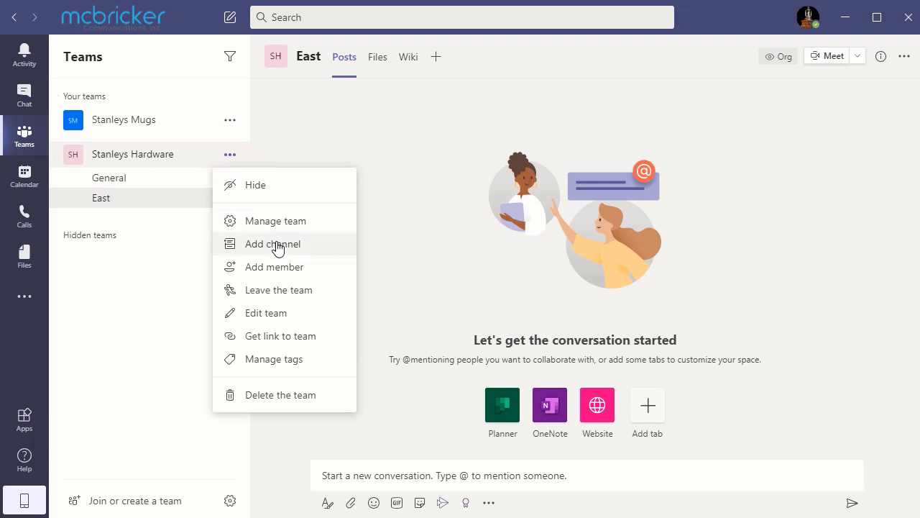
# Add a channel named West with Private privacy and continue to Next.
pyautogui.click(273, 245)
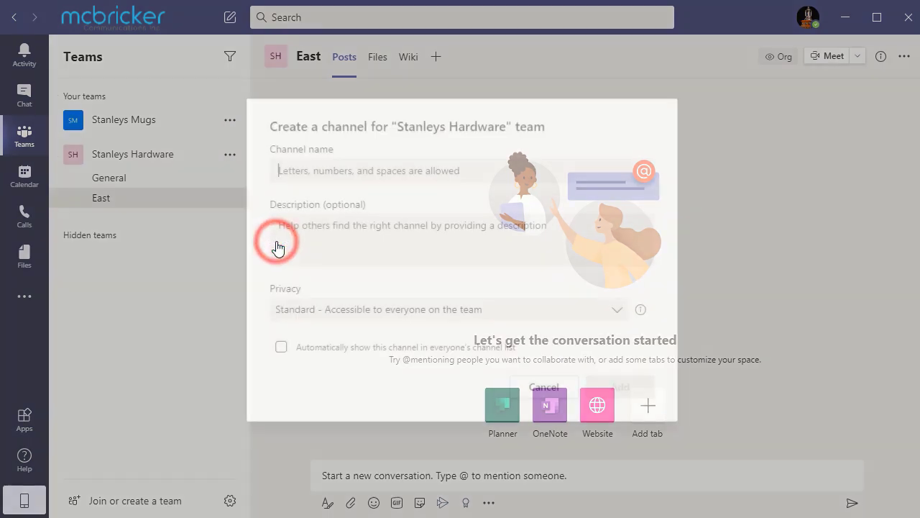
pyautogui.write('West')
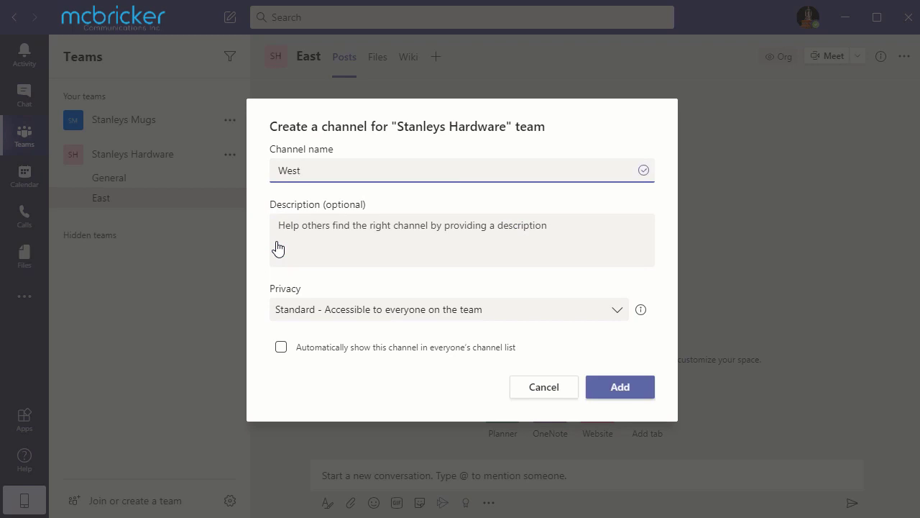
pyautogui.click(617, 309)
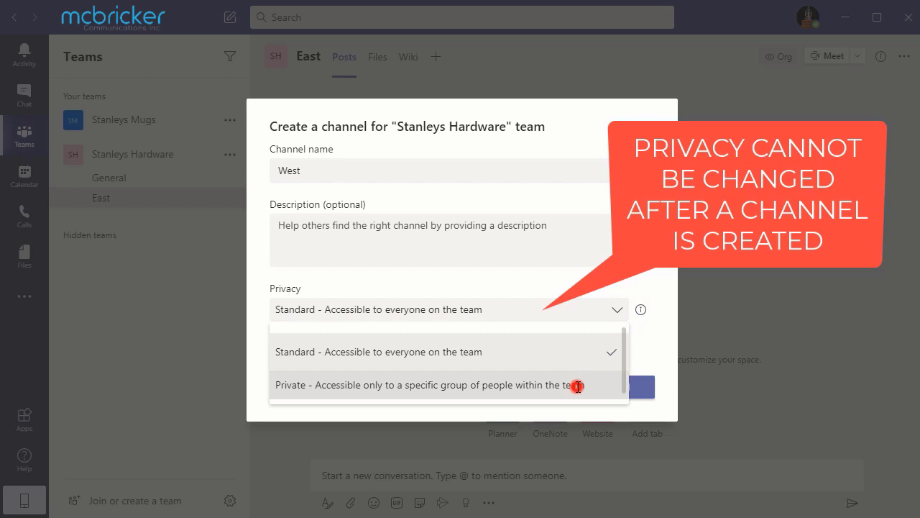
pyautogui.click(427, 385)
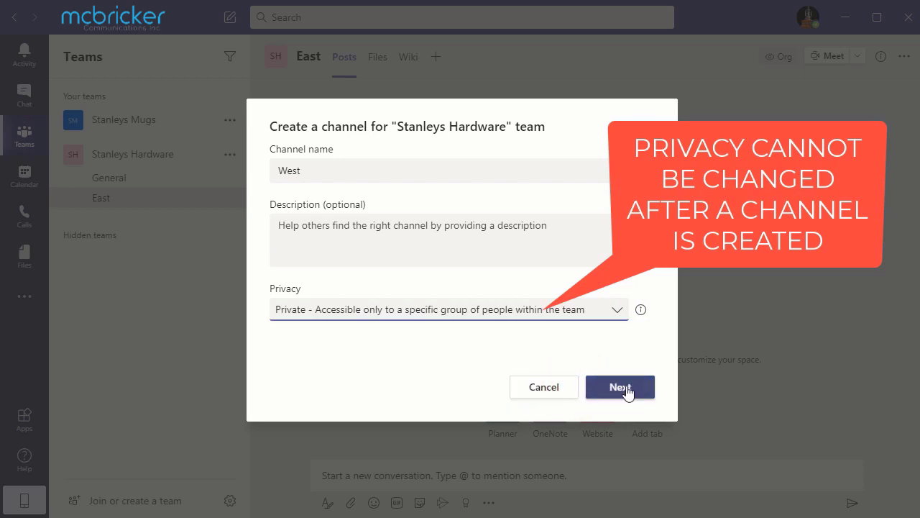
pyautogui.click(620, 387)
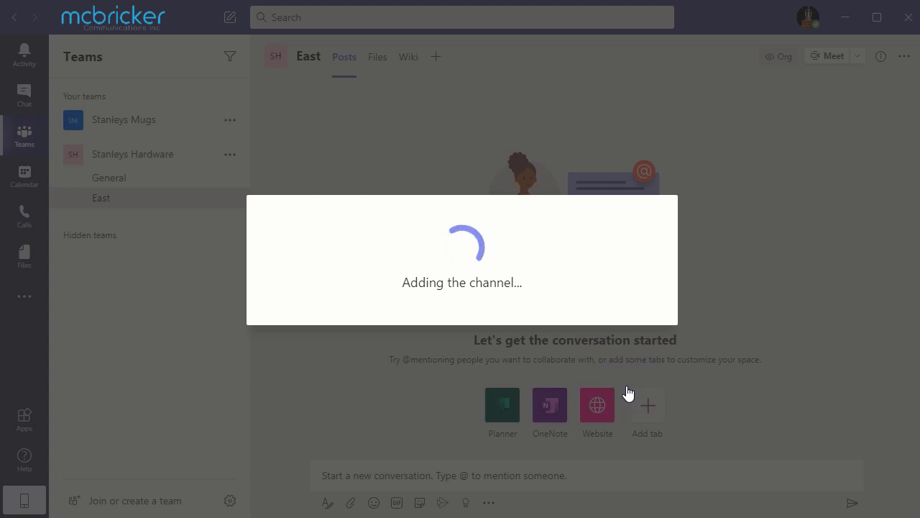
# Add Conn Smythe to the West channel and show his Member role choices.
pyautogui.write('Con')
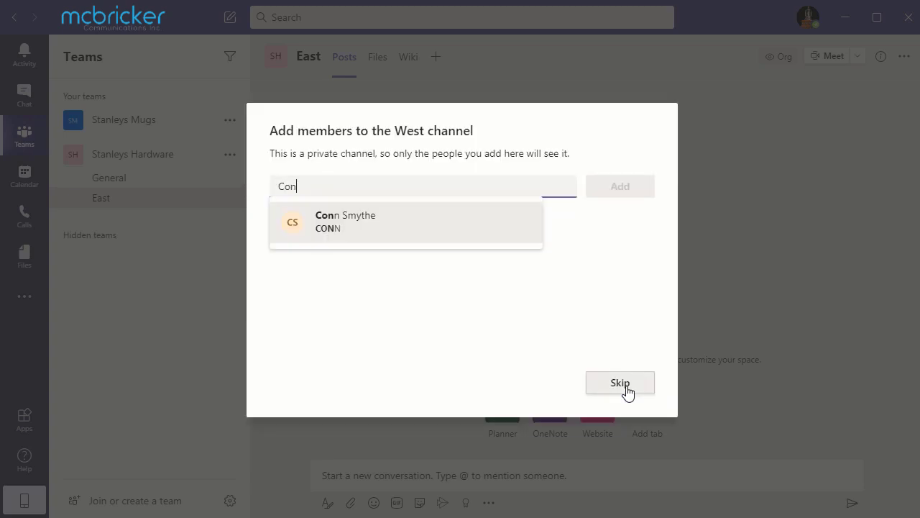
pyautogui.click(346, 221)
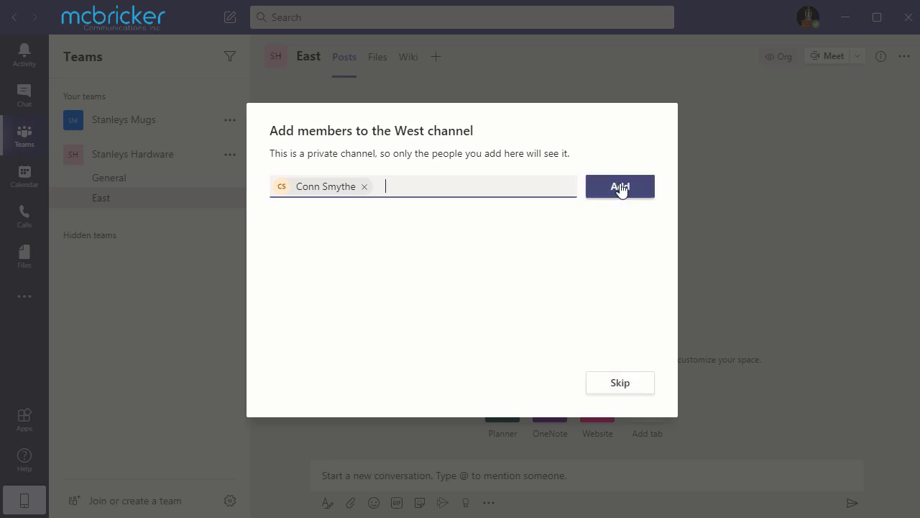
pyautogui.click(620, 187)
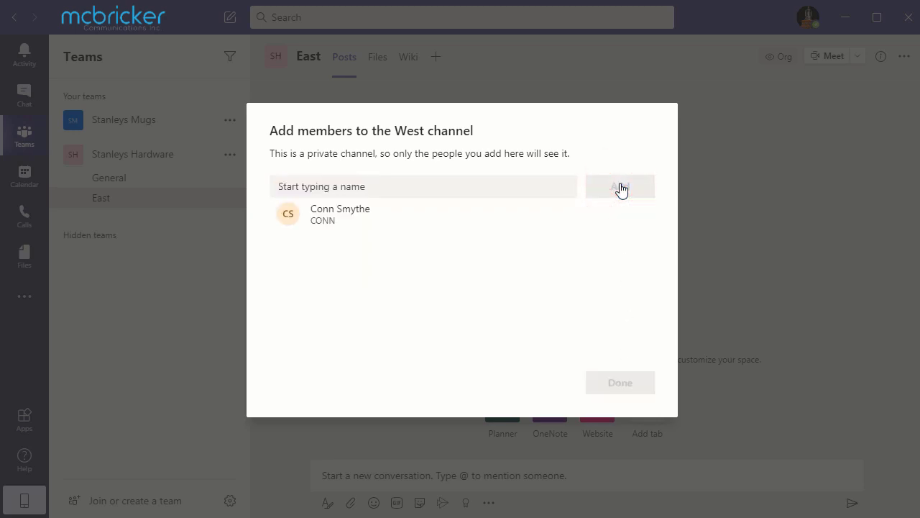
pyautogui.click(620, 187)
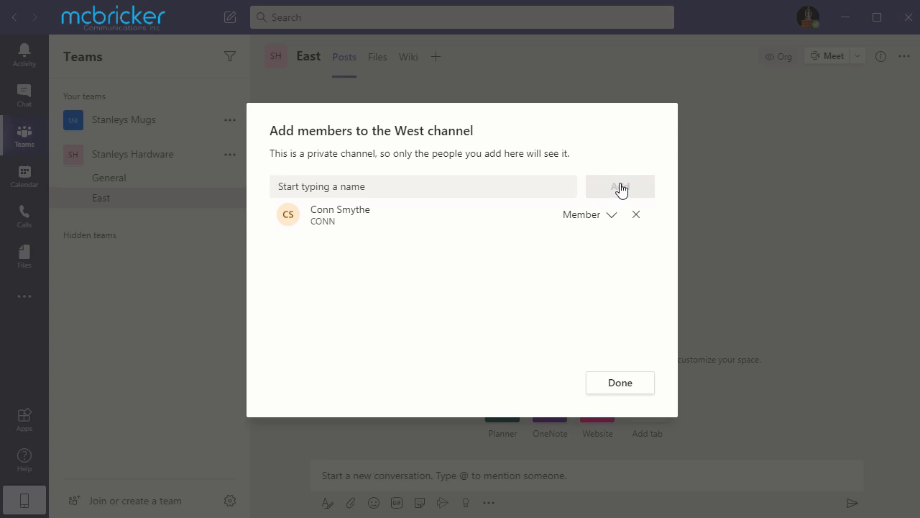
pyautogui.click(590, 214)
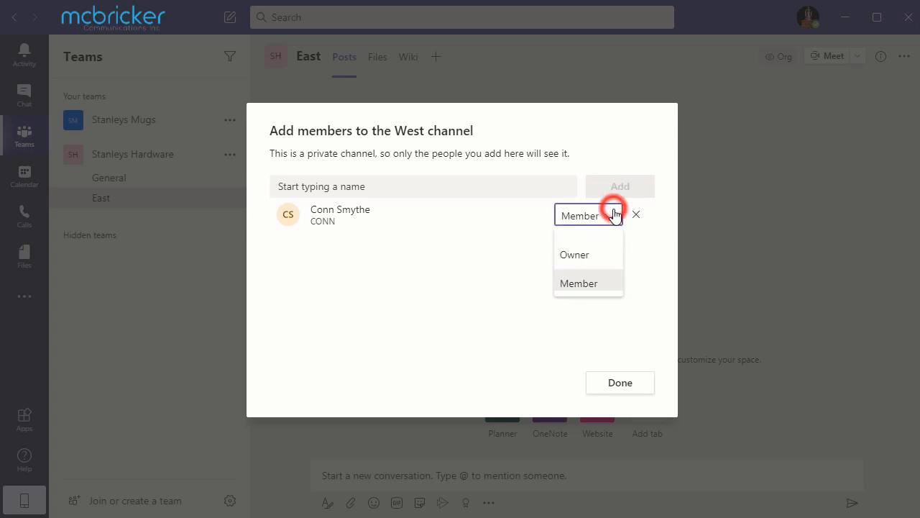